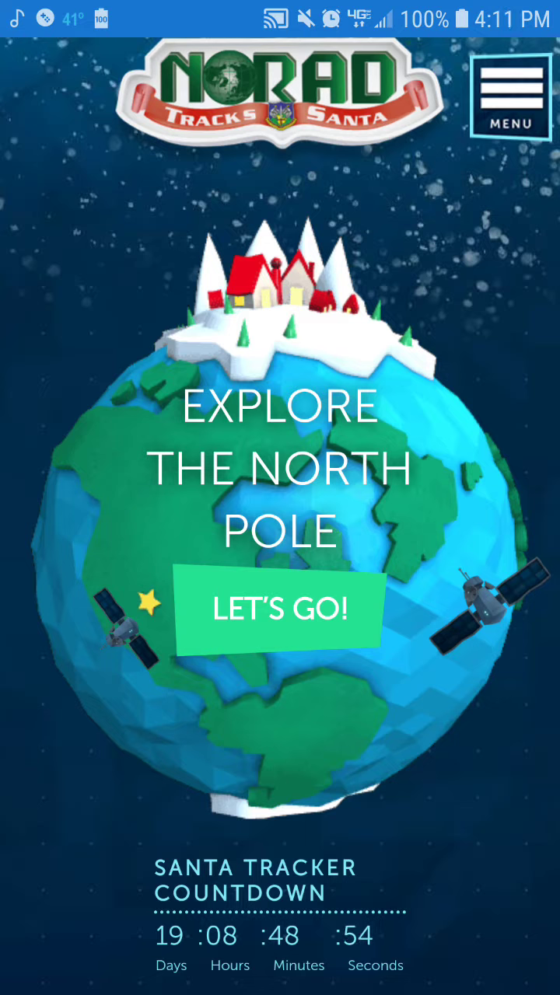
Choose LET'S GO! on the Explore the North Pole screen to reveal the village destinations.
left_click(509, 96)
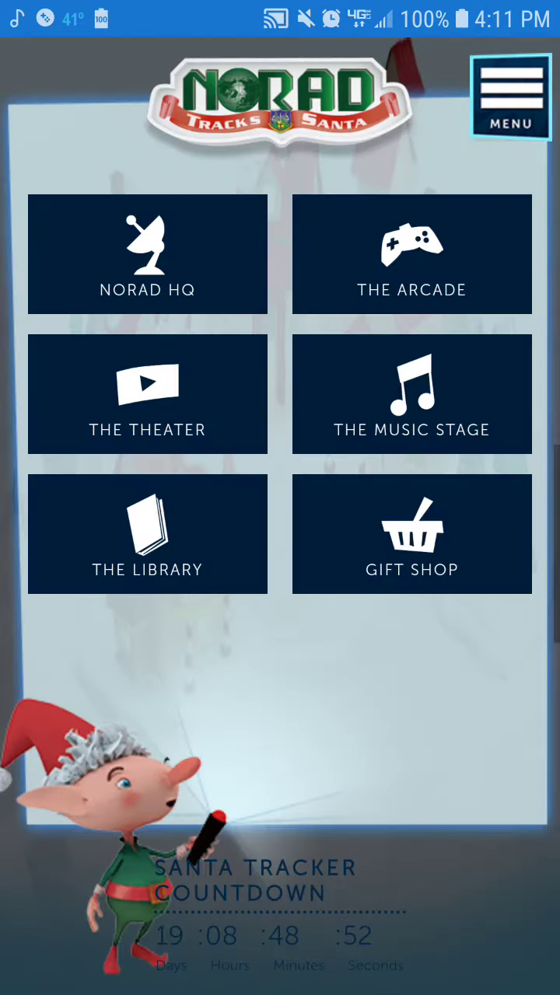
Go to The Arcade and launch Holiday Match from the Games row.
left_click(509, 95)
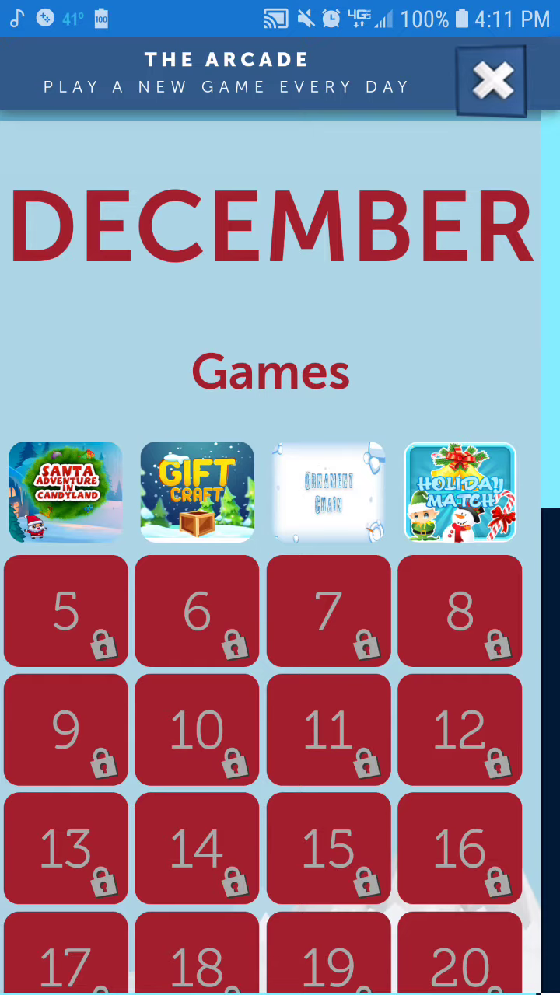
left_click(460, 492)
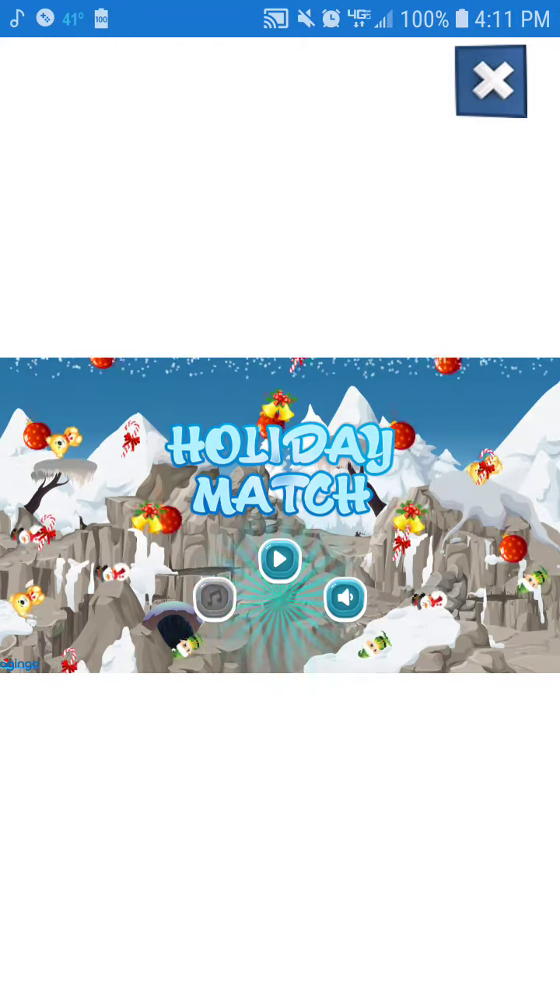
Play a Holiday Match round to a score of 290, then close the game.
left_click(280, 560)
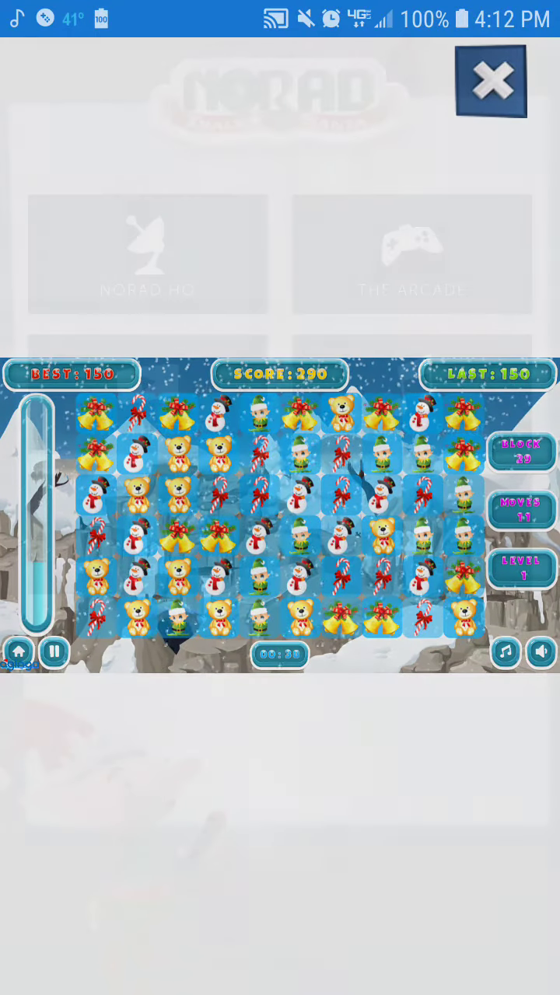
left_click(490, 81)
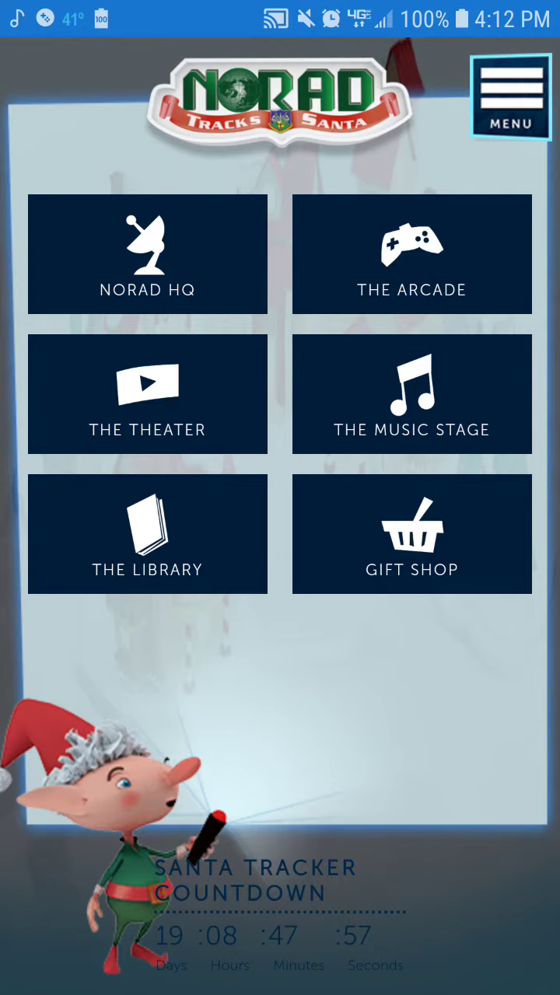